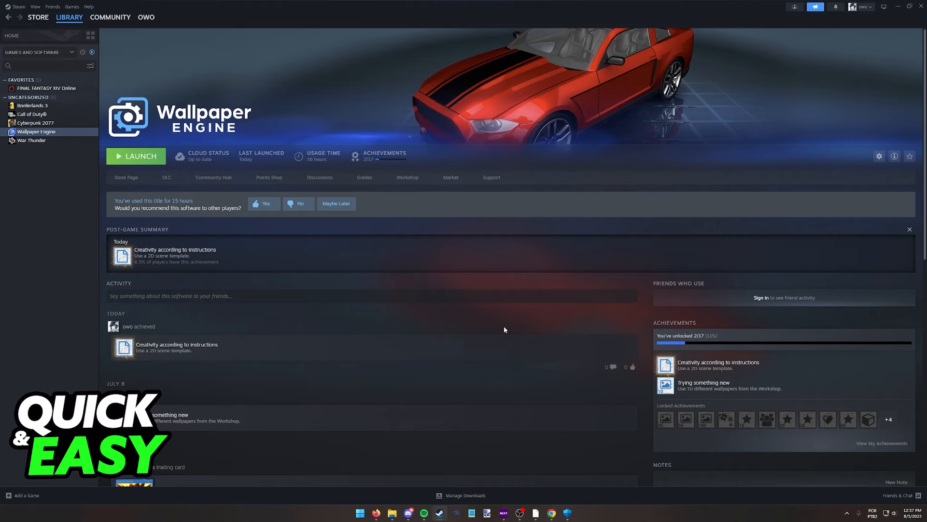
{"action": "mouse_move", "coordinate": [335, 230]}
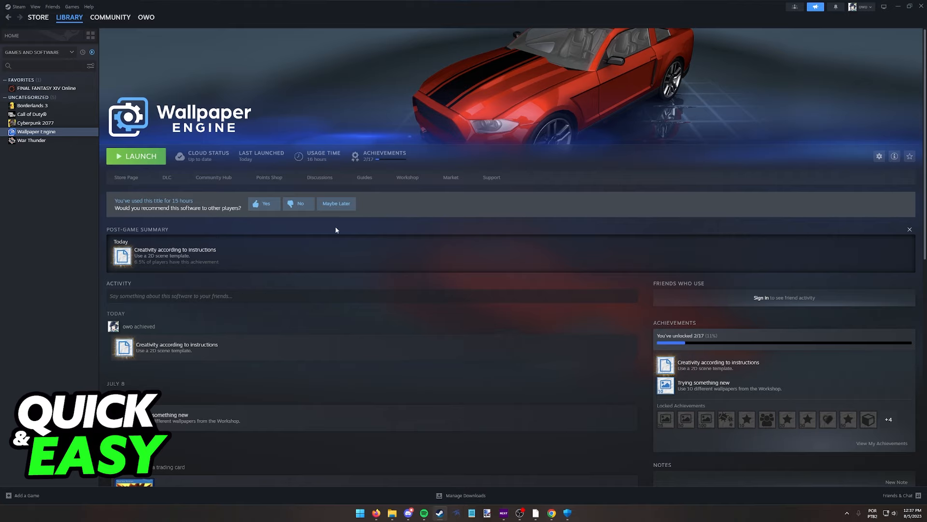
{"action": "mouse_move", "coordinate": [115, 47]}
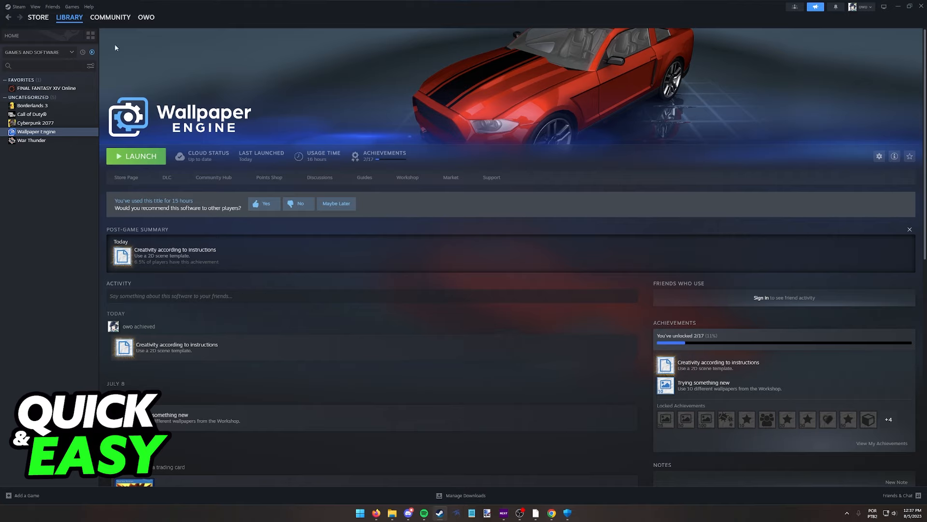
- Bring up the context menu for Wallpaper Engine in the library sidebar
{"action": "right_click", "coordinate": [36, 131]}
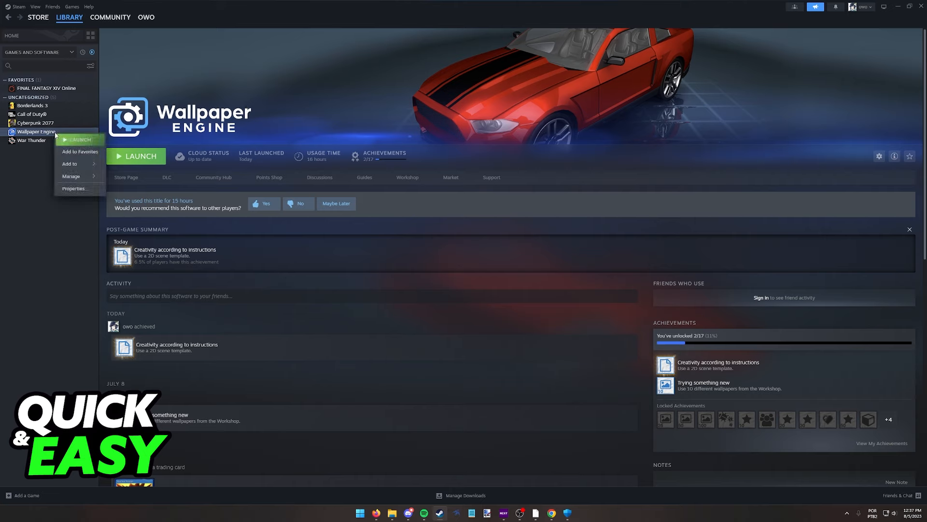
- In Properties > General, set Launch Options to 'Launch Wallpaper Engine 64-bit (May use more RAM)'
{"action": "left_click", "coordinate": [74, 188]}
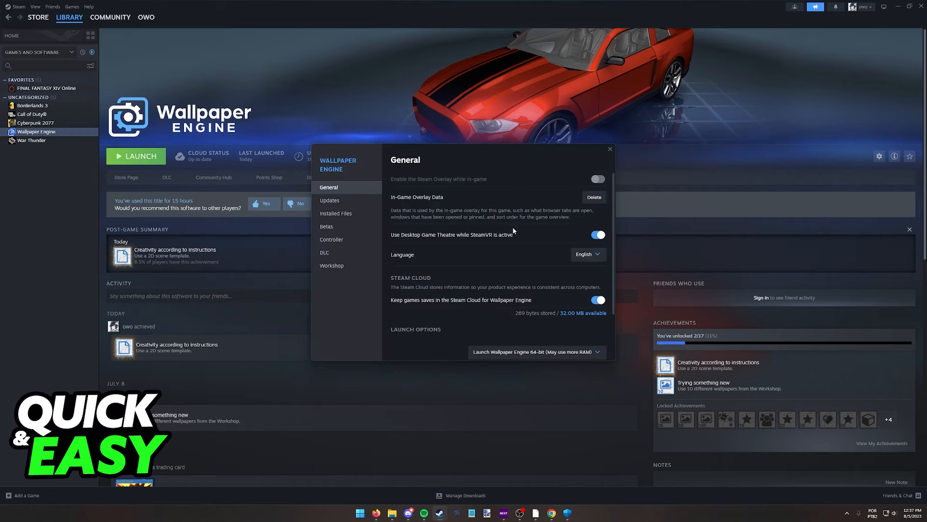
{"action": "scroll", "scroll_direction": "down", "scroll_amount": 3}
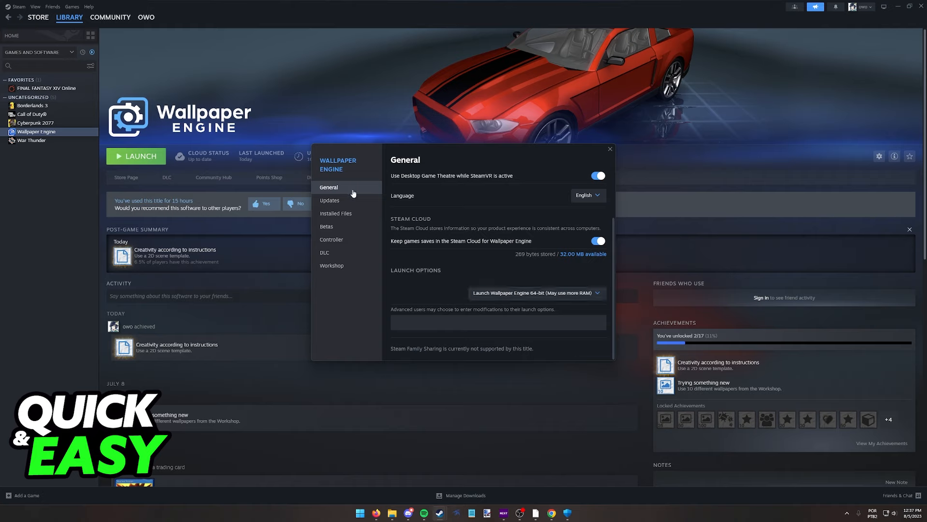
{"action": "left_click", "coordinate": [535, 292]}
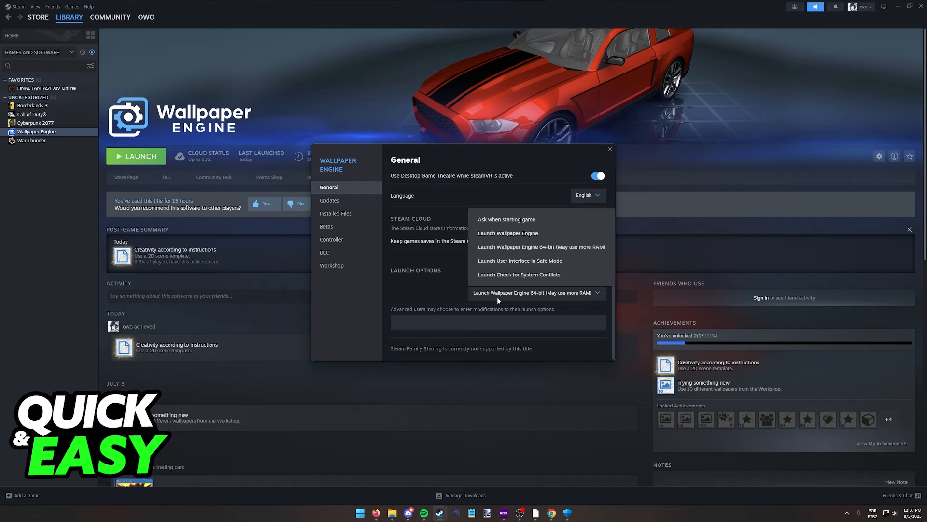
{"action": "mouse_move", "coordinate": [513, 250]}
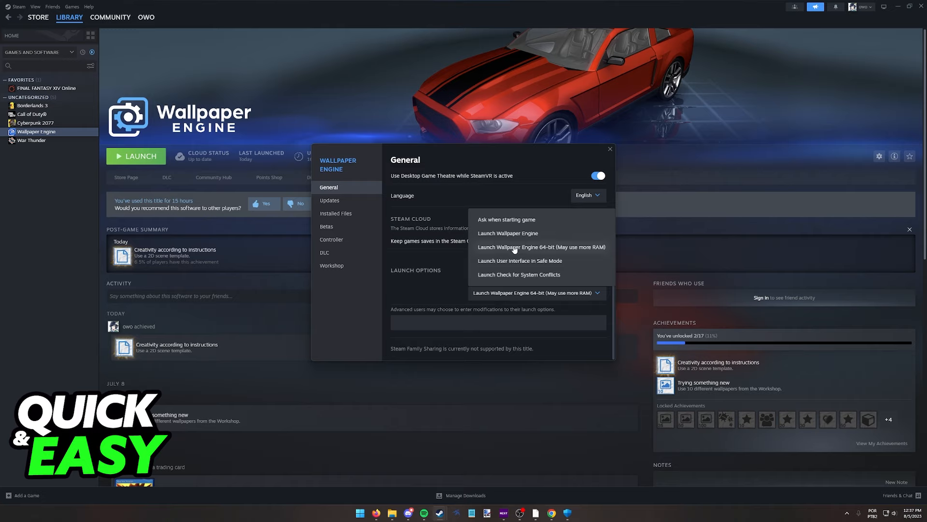
{"action": "mouse_move", "coordinate": [507, 233]}
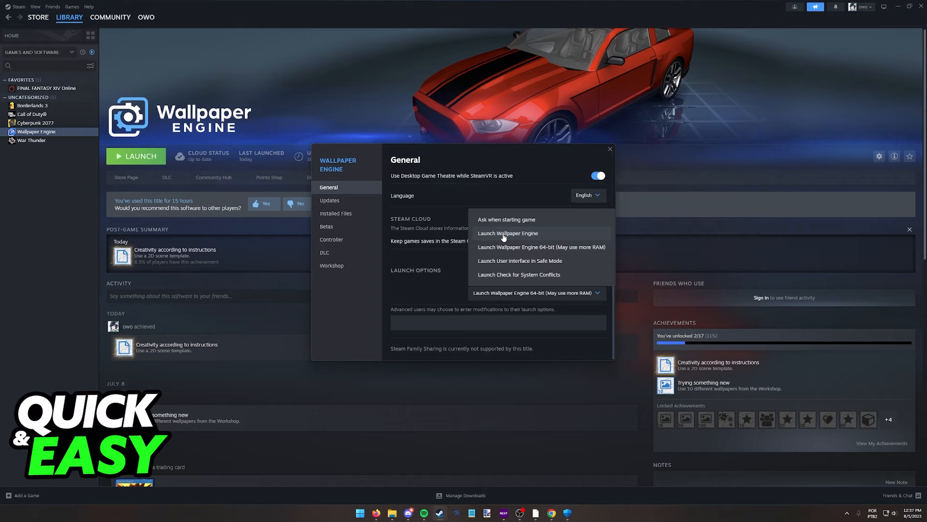
{"action": "mouse_move", "coordinate": [549, 253]}
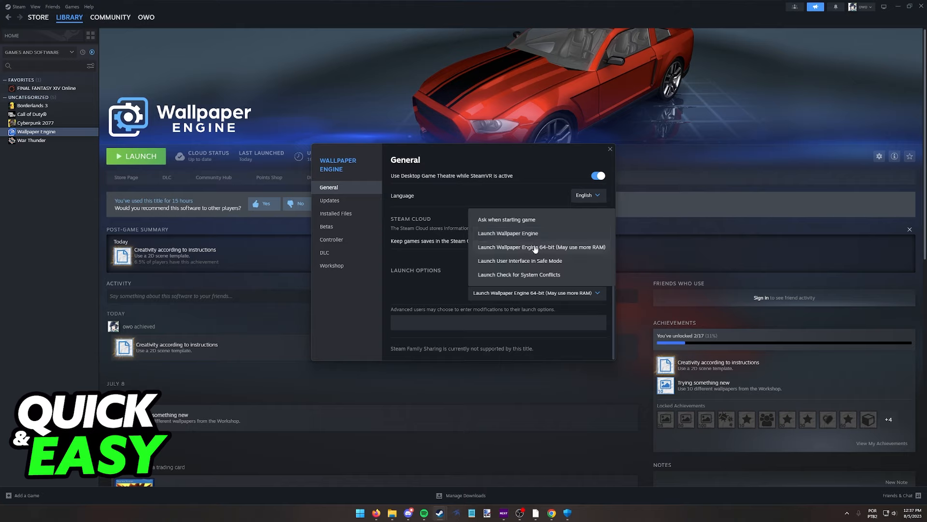
{"action": "left_click", "coordinate": [541, 246]}
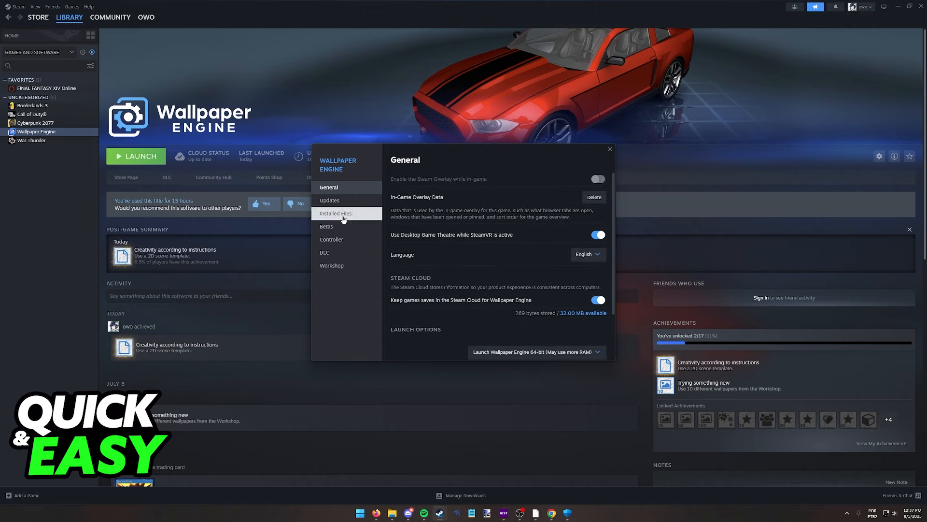
- Show the Installed Files page where Verify integrity of software files is available
{"action": "left_click", "coordinate": [336, 213]}
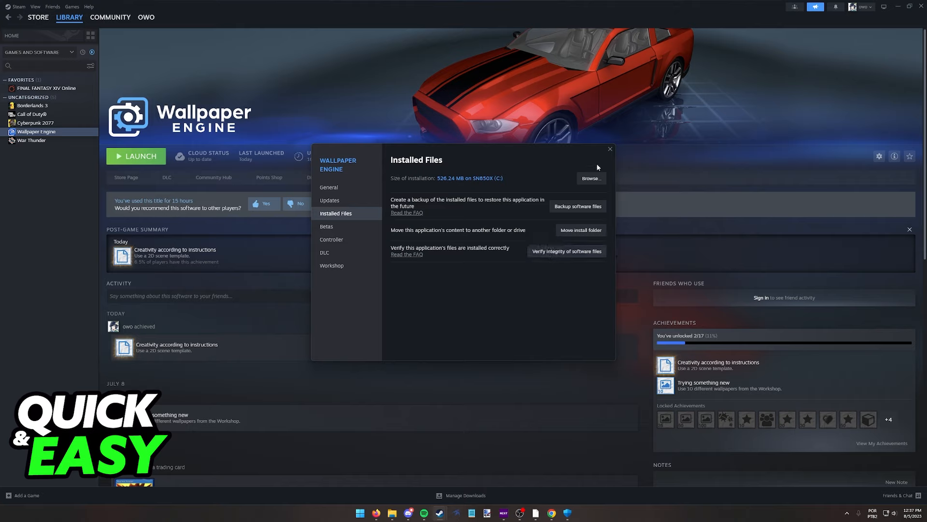
- Close the properties window, returning to Wallpaper Engine's library page
{"action": "left_click", "coordinate": [609, 149]}
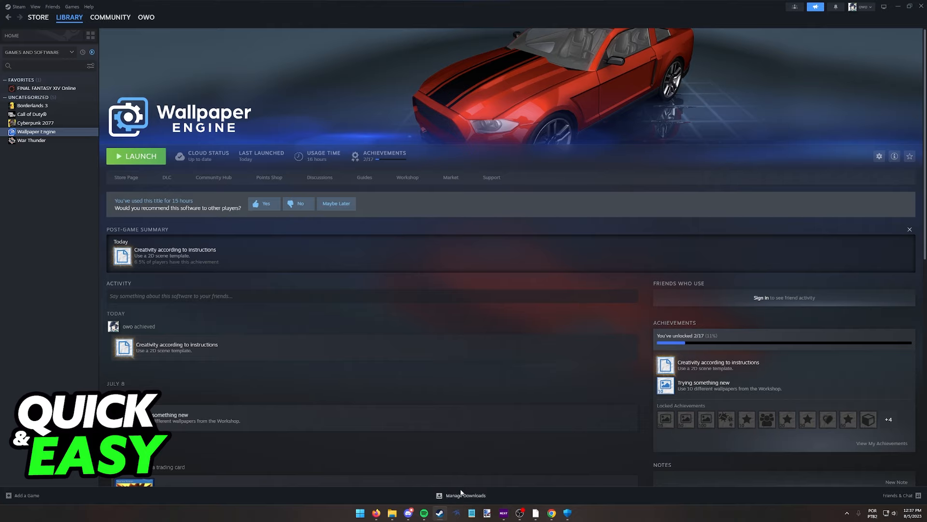
{"action": "mouse_move", "coordinate": [479, 134]}
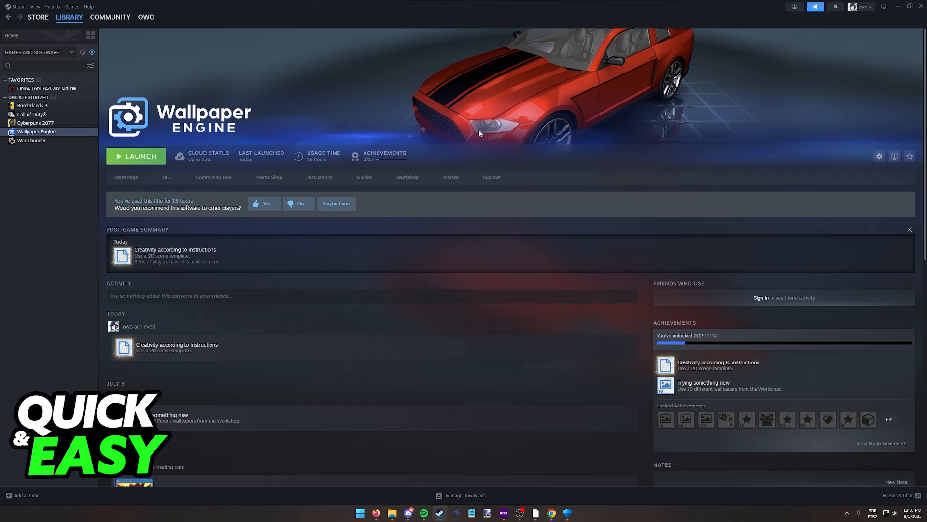
{"action": "mouse_move", "coordinate": [570, 509]}
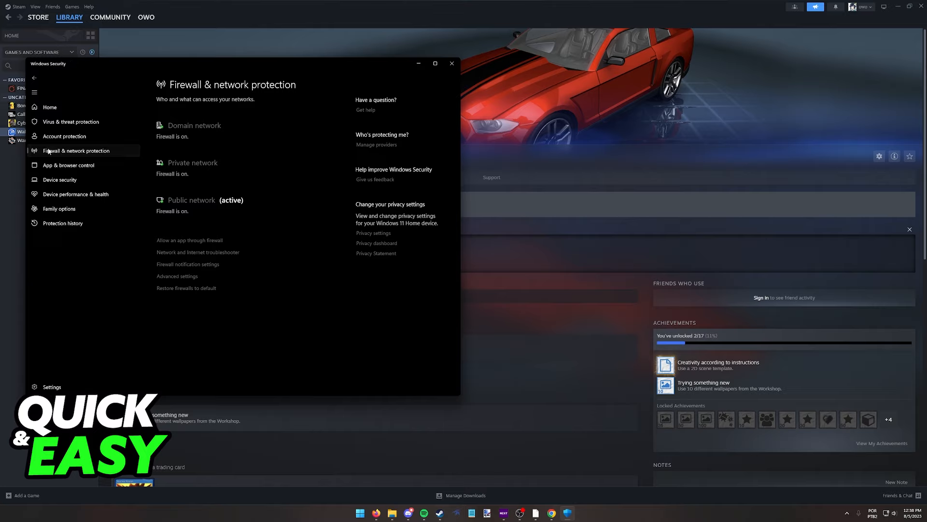
{"action": "mouse_move", "coordinate": [231, 248]}
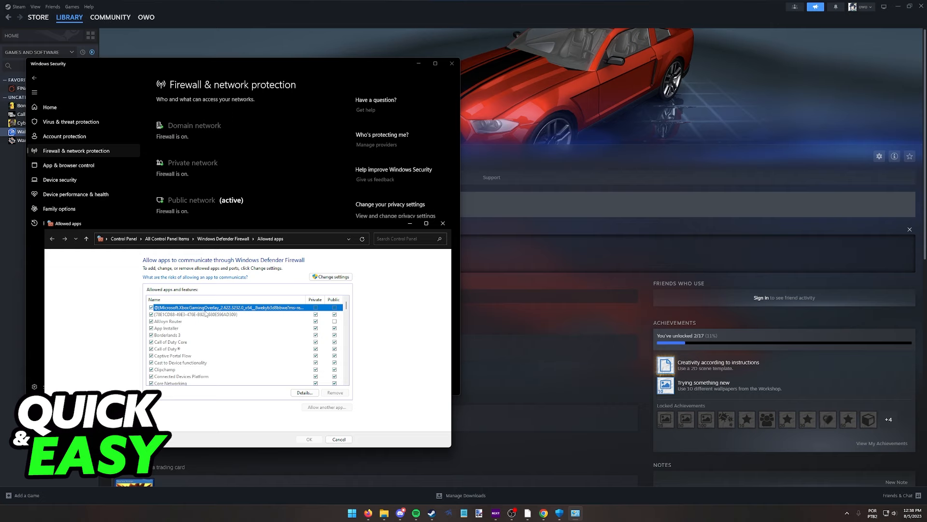
- Scroll the firewall's allowed-apps list to Wallpaper Engine, permitted on Private and Public
{"action": "scroll", "scroll_direction": "down", "scroll_amount": 3}
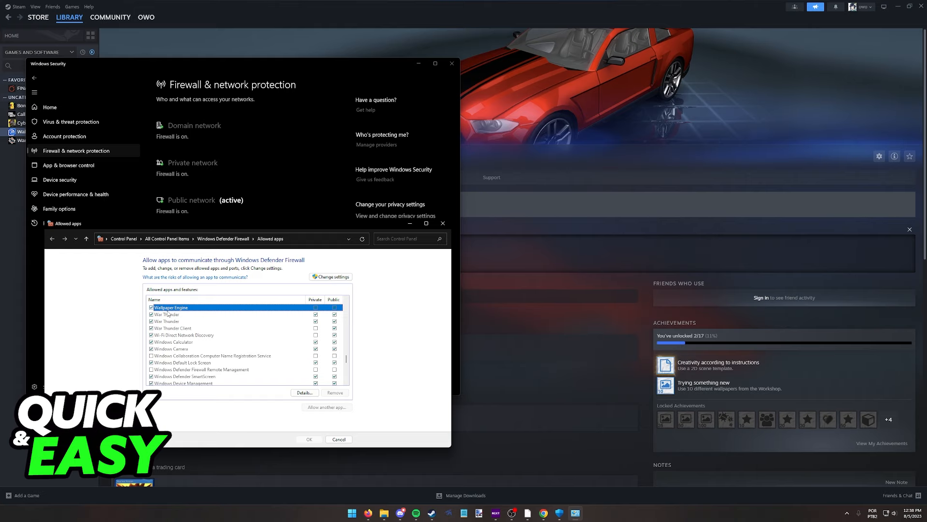
{"action": "mouse_move", "coordinate": [443, 223]}
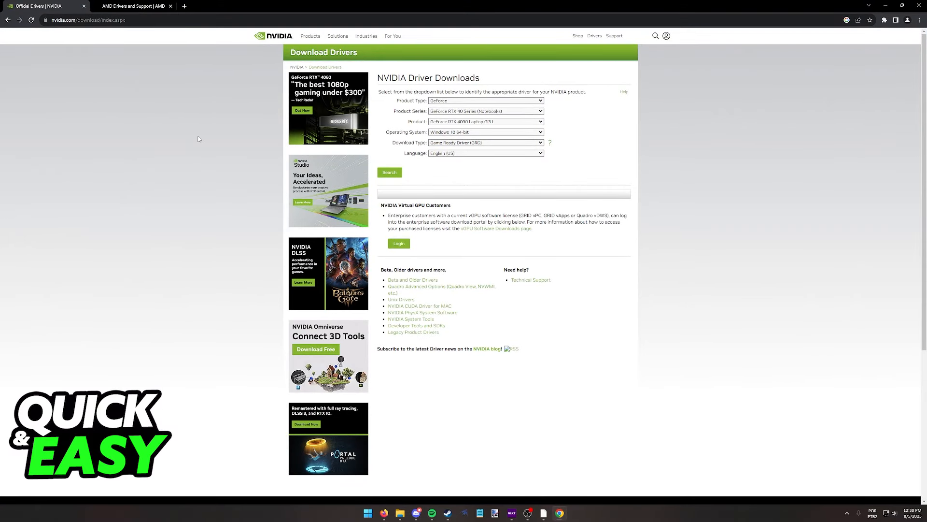
{"action": "left_click", "coordinate": [134, 6]}
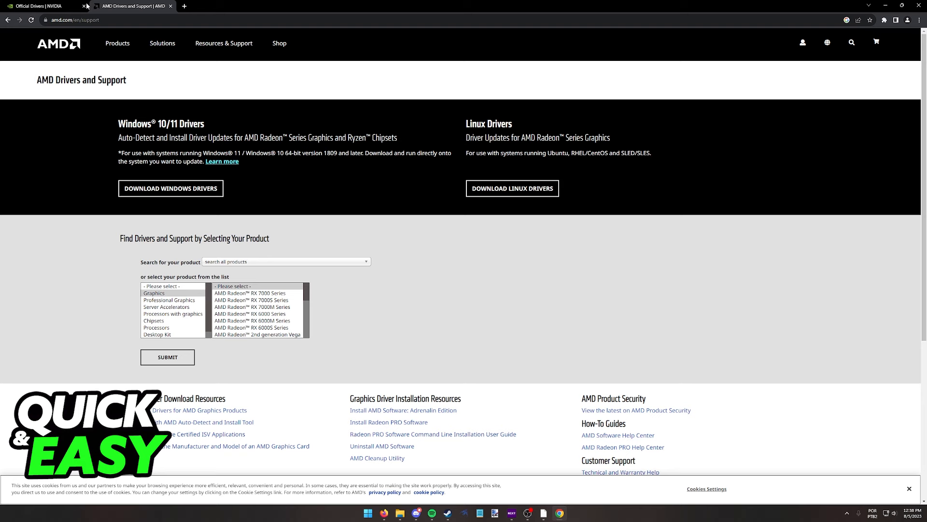
{"action": "left_click", "coordinate": [42, 5]}
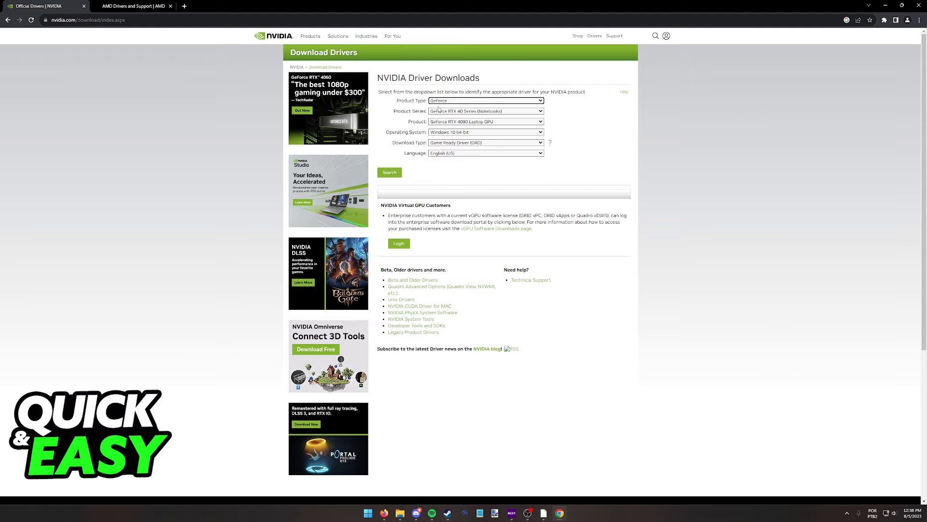
{"action": "left_click", "coordinate": [136, 6]}
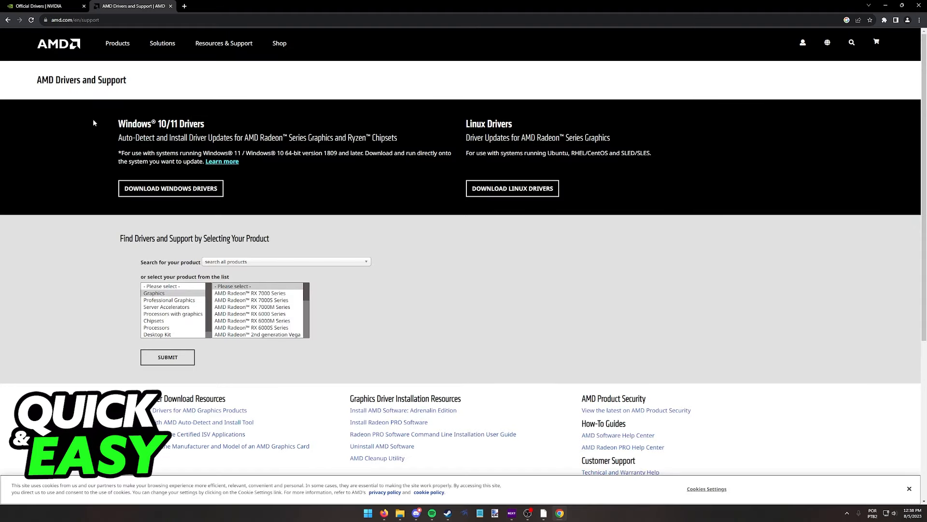
{"action": "left_click", "coordinate": [41, 6]}
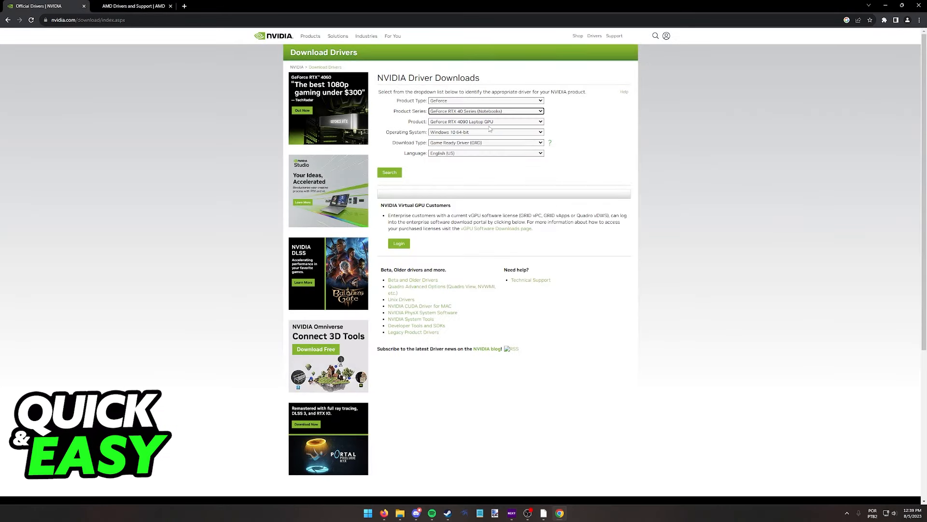